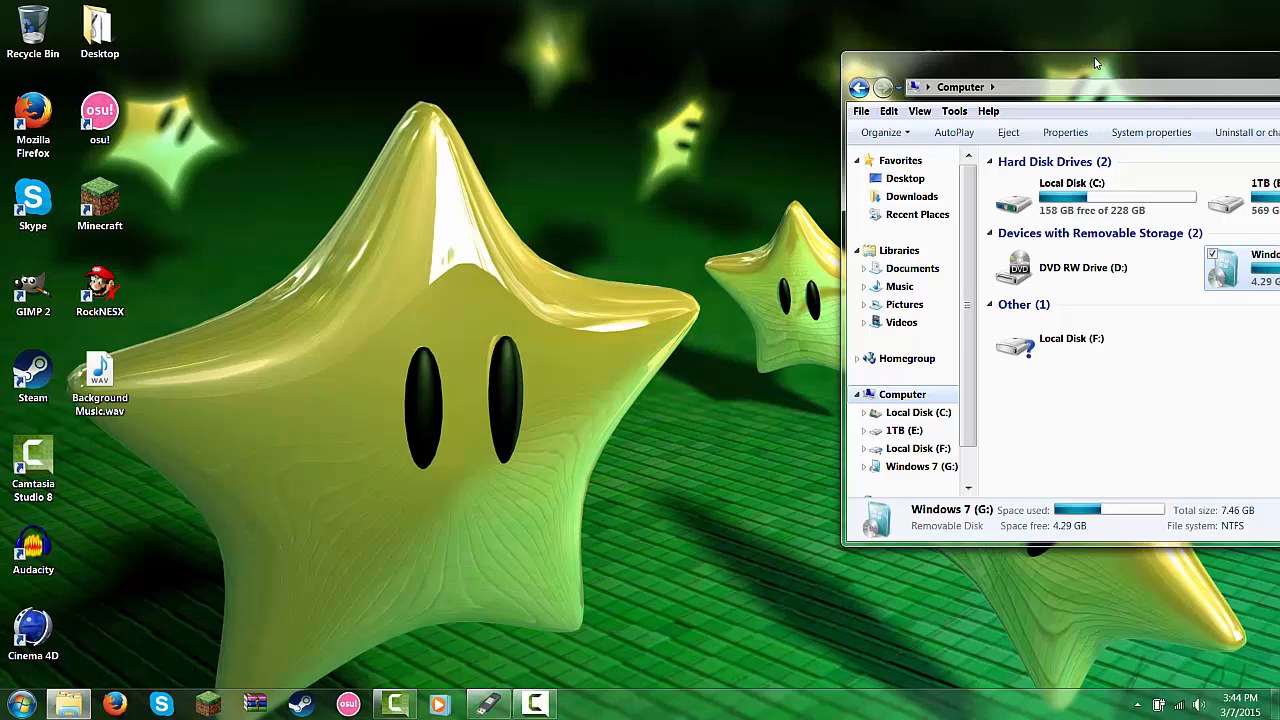
- Center the Computer window, browse the Windows 7 (G:) installer files, then go back to Computer
{"action": "left_click_drag", "start_coordinate": [1095, 63], "coordinate": [665, 102]}
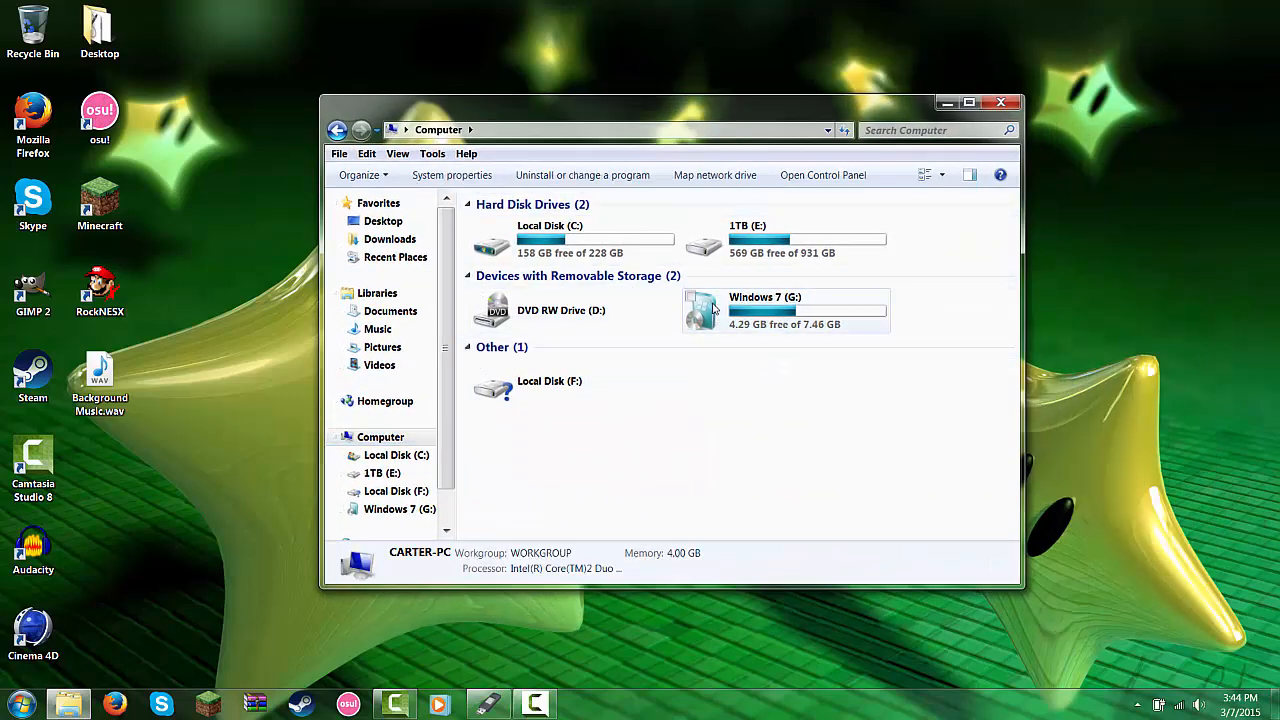
{"action": "mouse_move", "coordinate": [710, 315]}
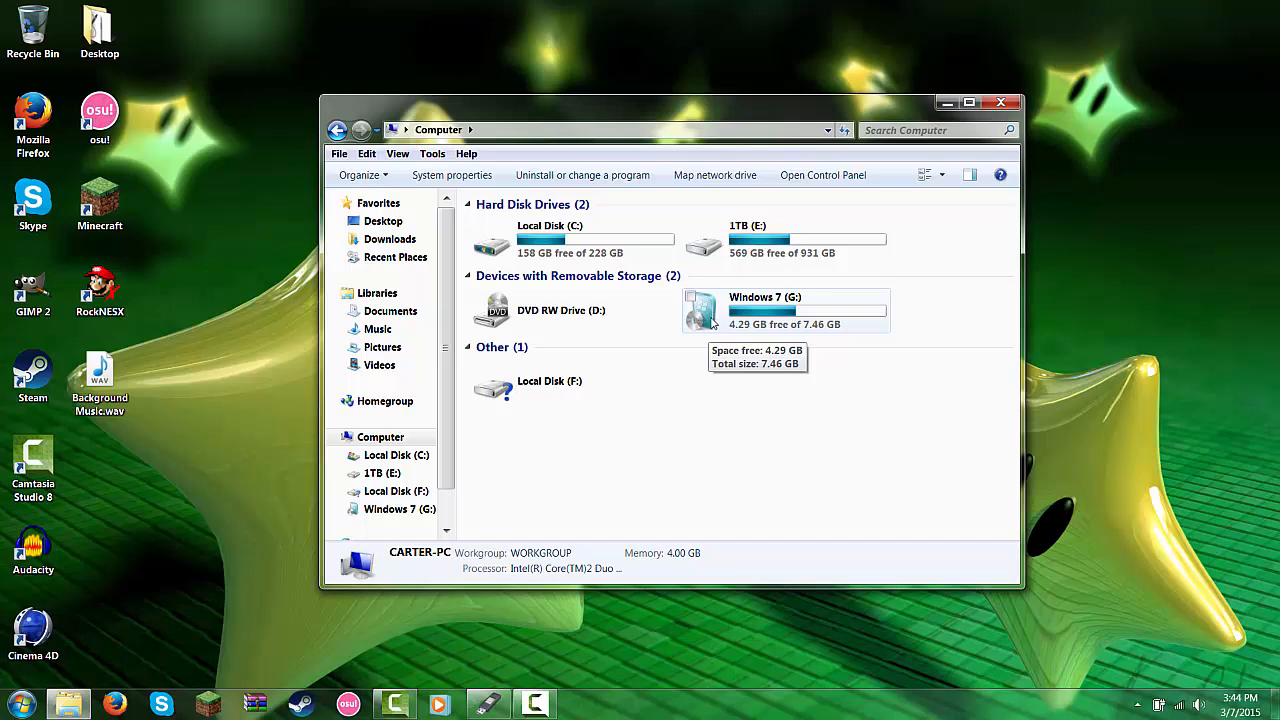
{"action": "double_click", "coordinate": [700, 310]}
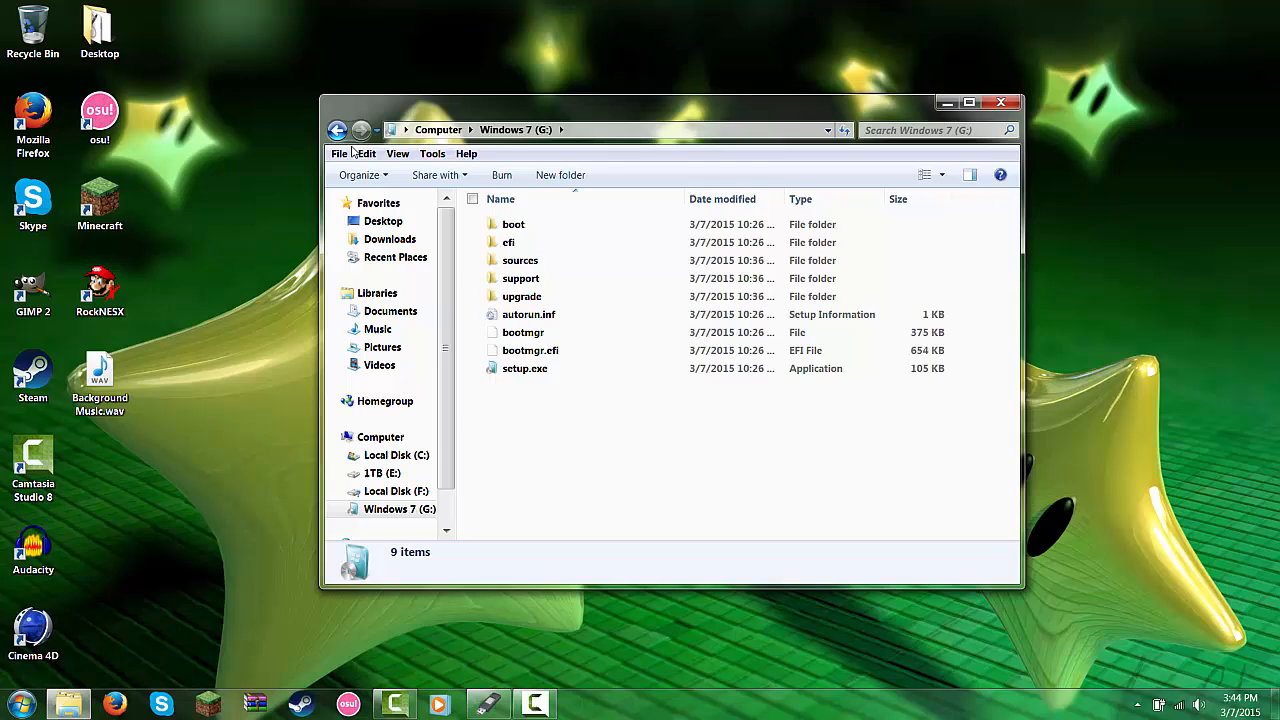
{"action": "left_click", "coordinate": [338, 129]}
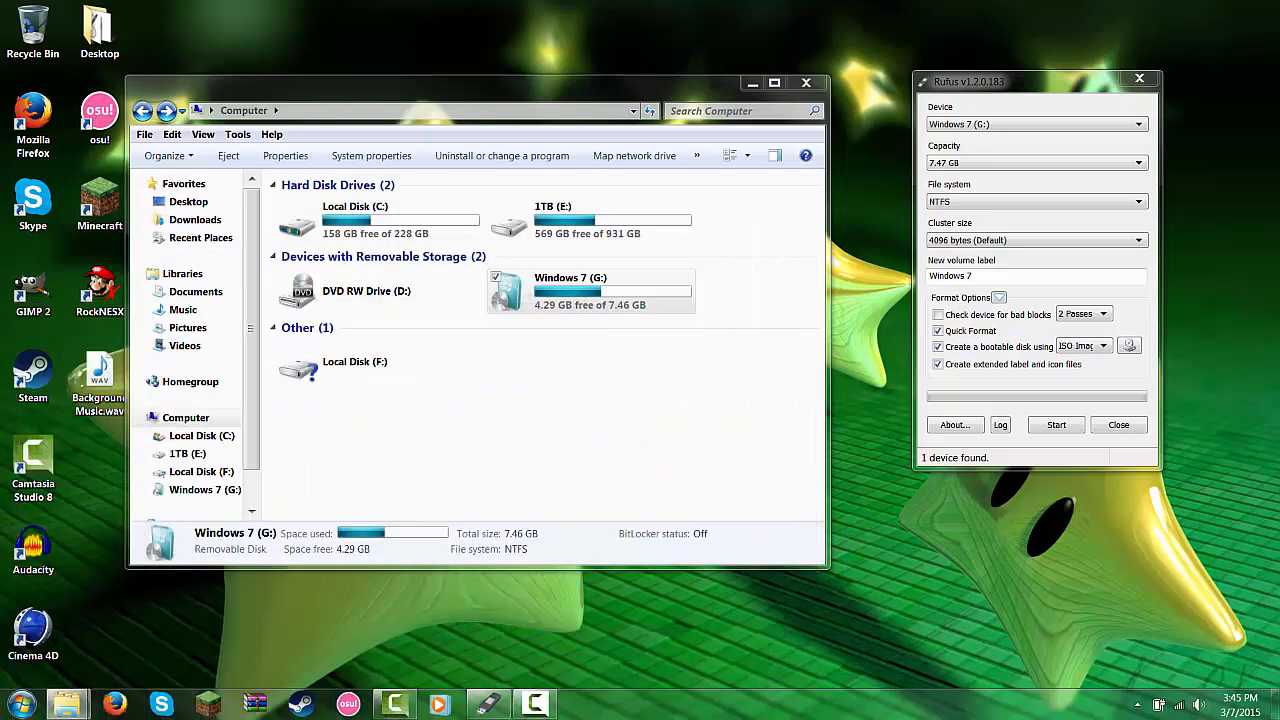
- Format Windows 7 (G:) as FAT32 with default allocation size, confirming data erasure
{"action": "left_click", "coordinate": [590, 291]}
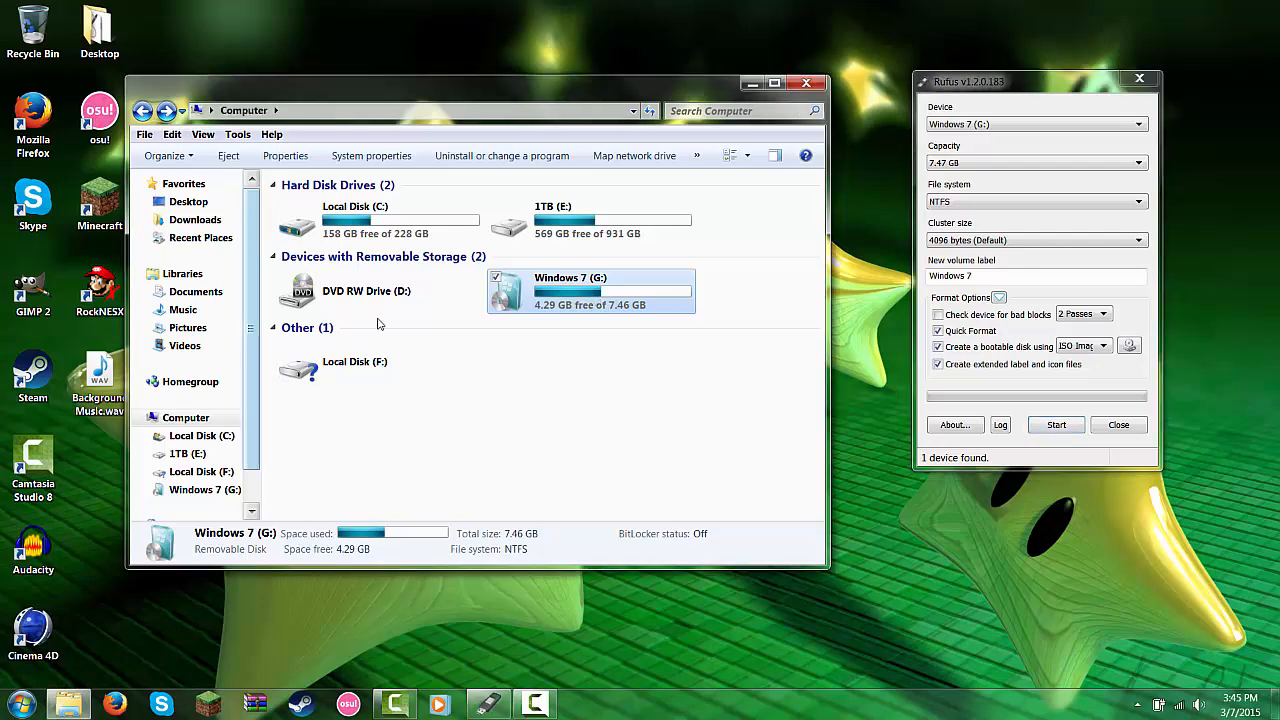
{"action": "right_click", "coordinate": [590, 290]}
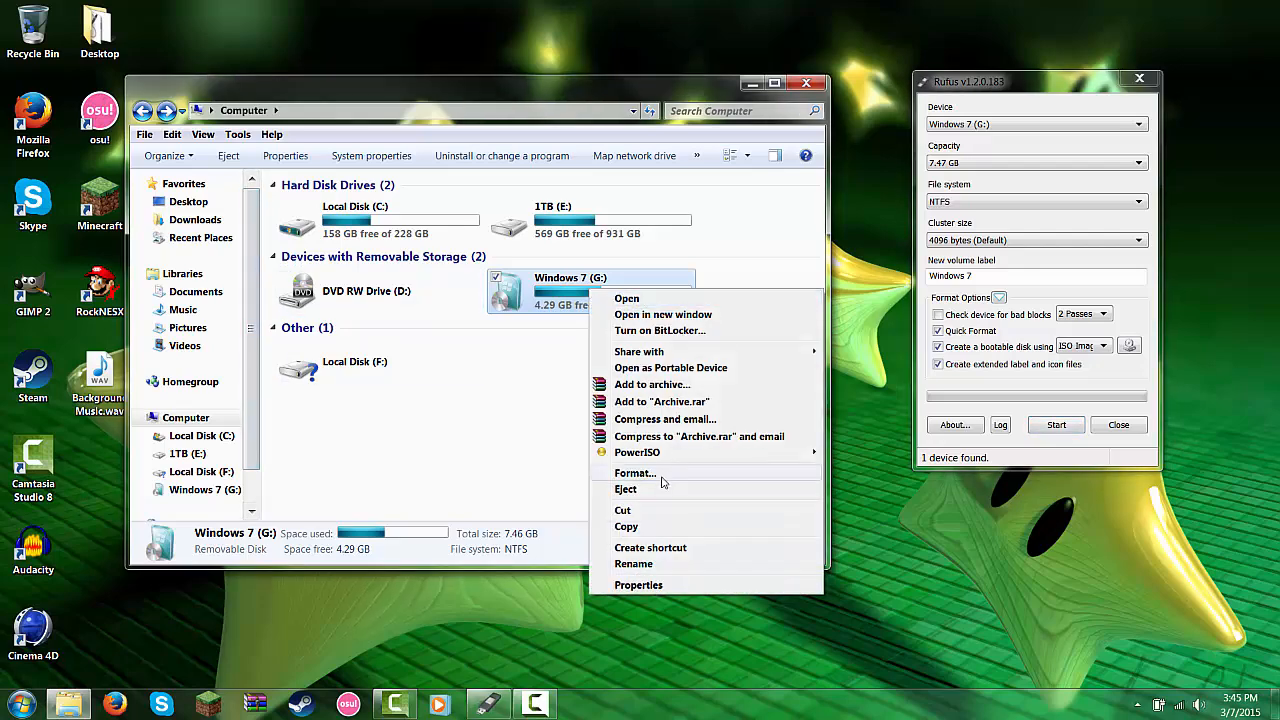
{"action": "left_click", "coordinate": [636, 472]}
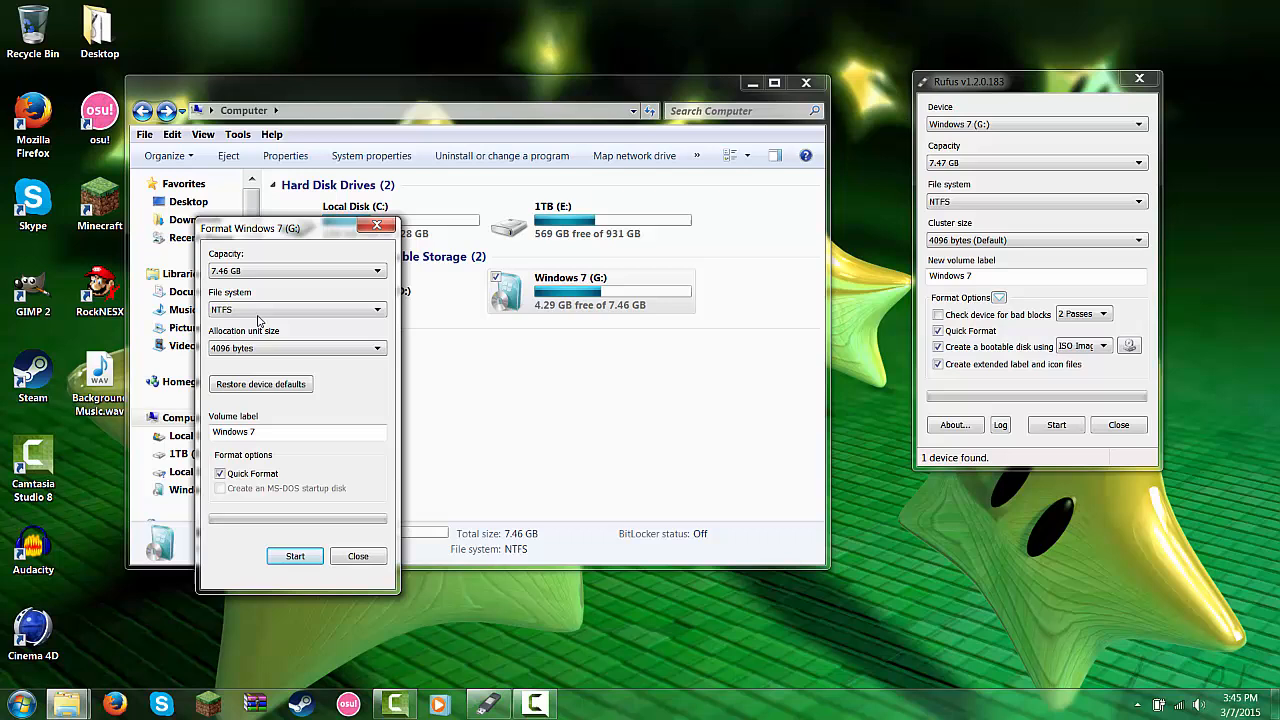
{"action": "left_click", "coordinate": [377, 309]}
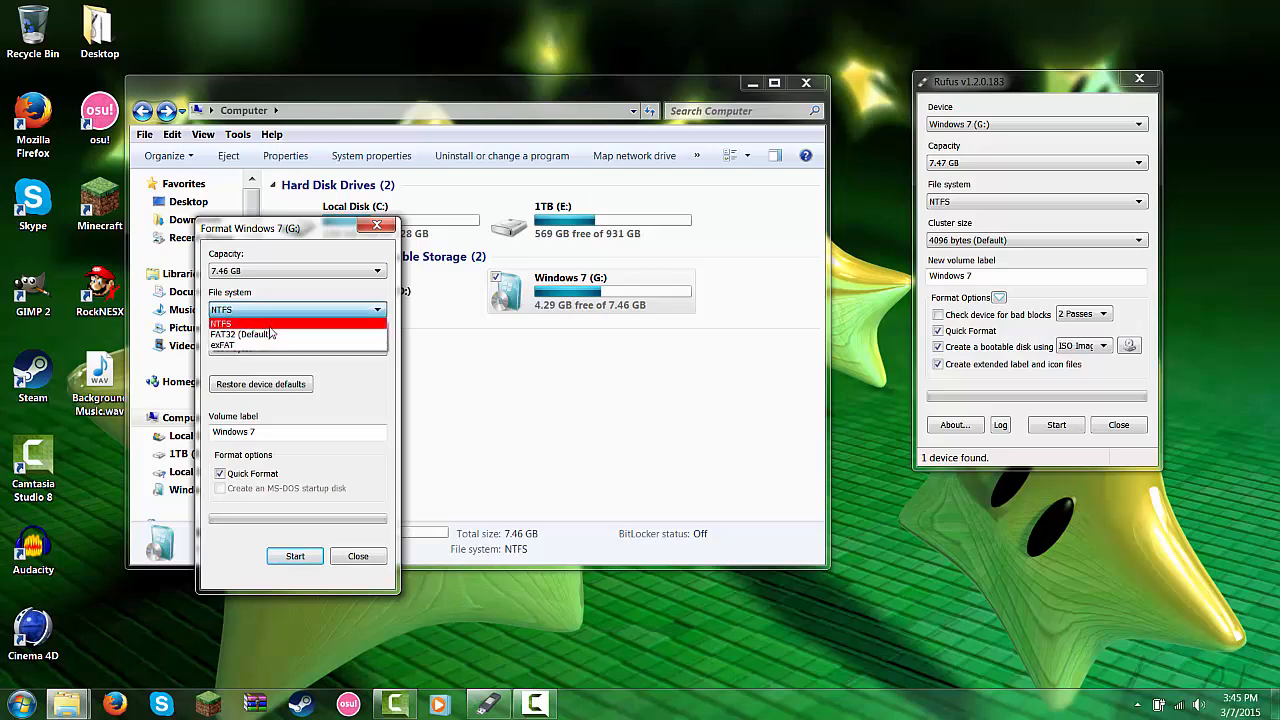
{"action": "left_click", "coordinate": [243, 334]}
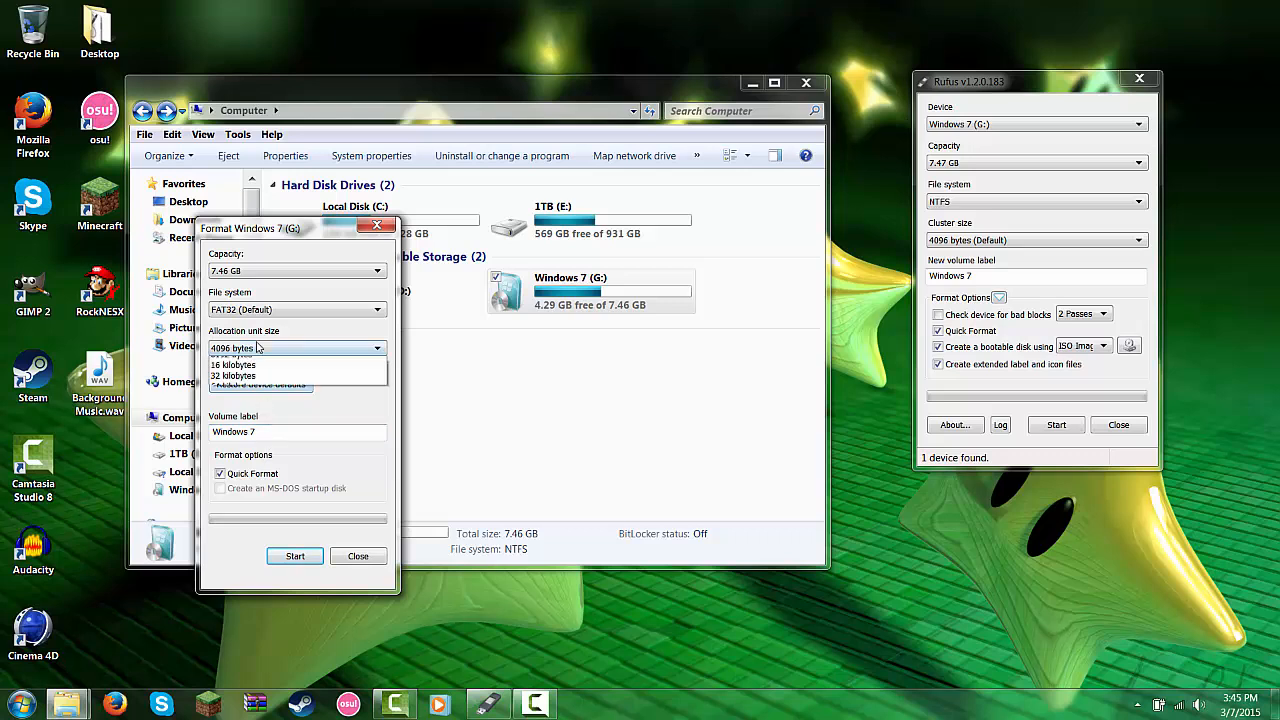
{"action": "left_click", "coordinate": [260, 383]}
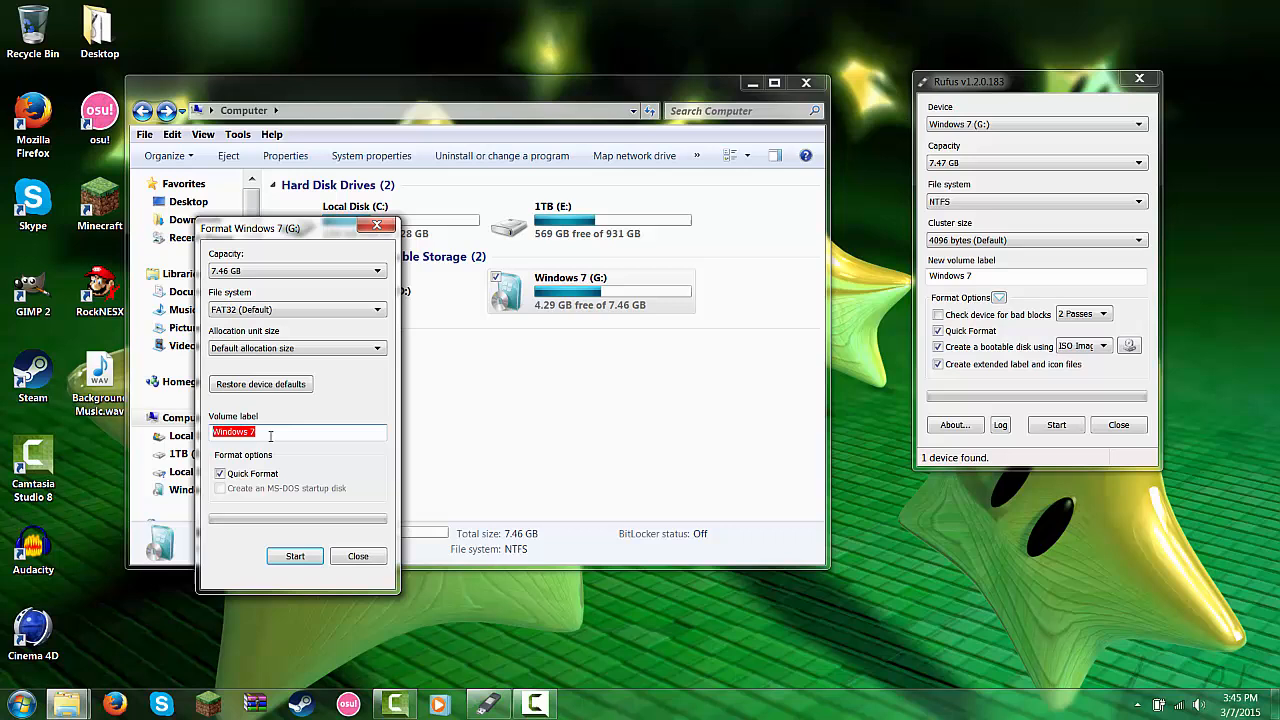
{"action": "left_click", "coordinate": [295, 556]}
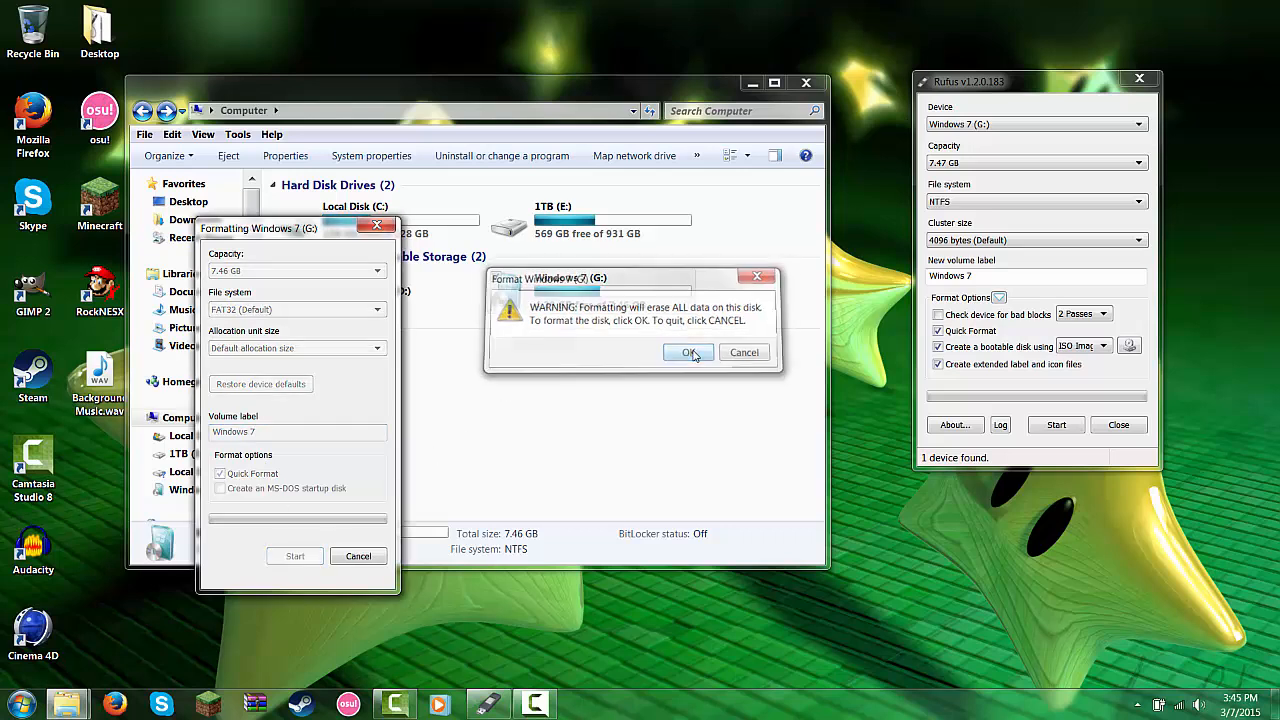
{"action": "left_click", "coordinate": [688, 352]}
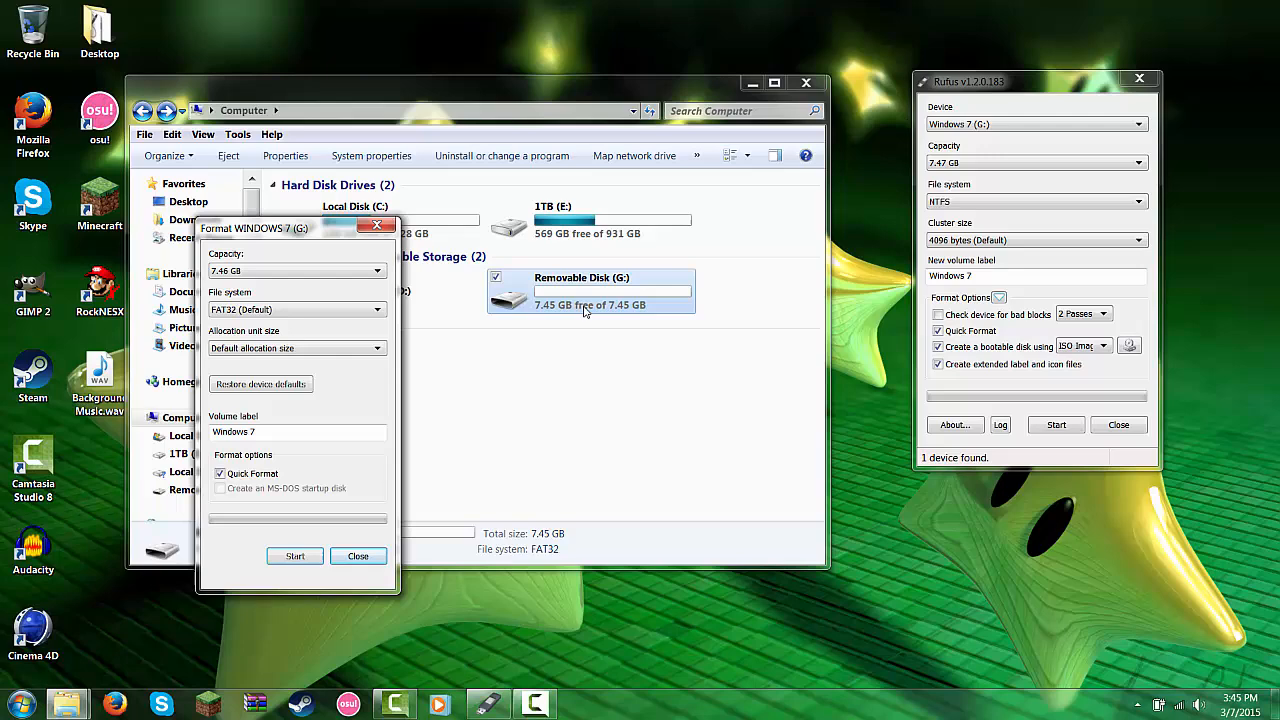
{"action": "left_click", "coordinate": [358, 556]}
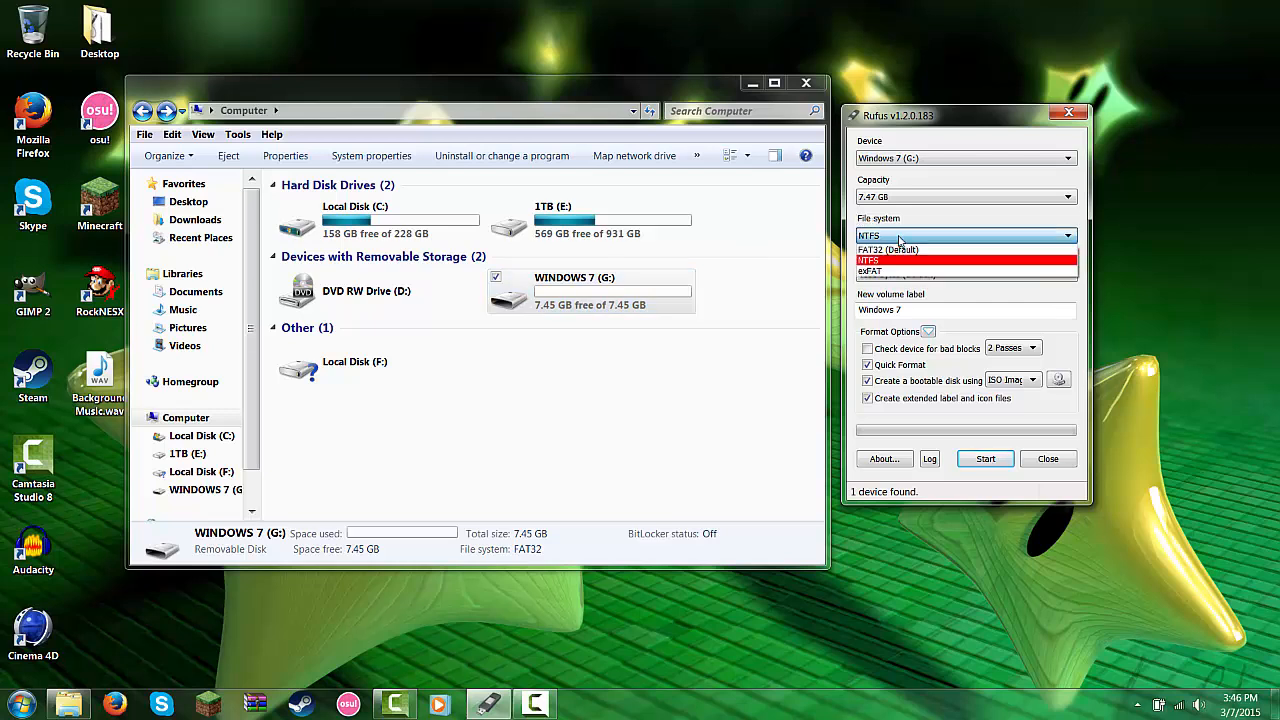
- Set Rufus to FAT32, 4096-byte clusters and ISO image boot mode, then browse for the ISO
{"action": "left_click", "coordinate": [888, 249]}
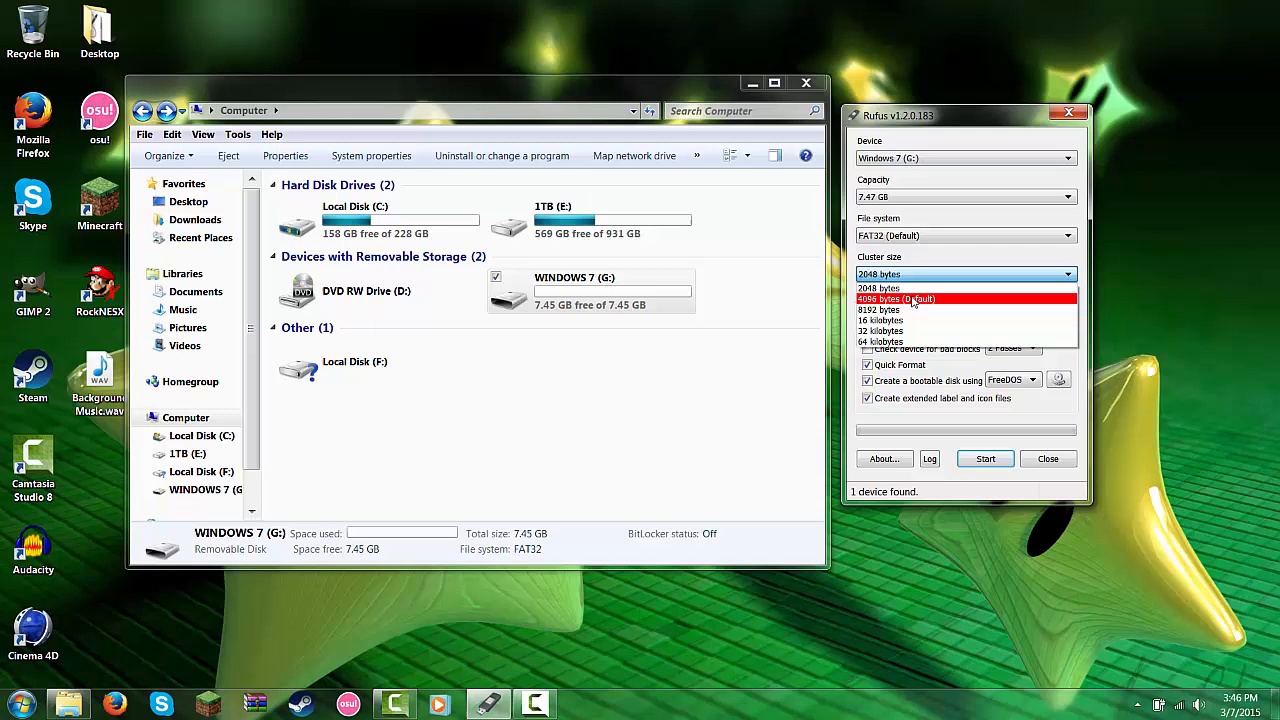
{"action": "left_click", "coordinate": [896, 298]}
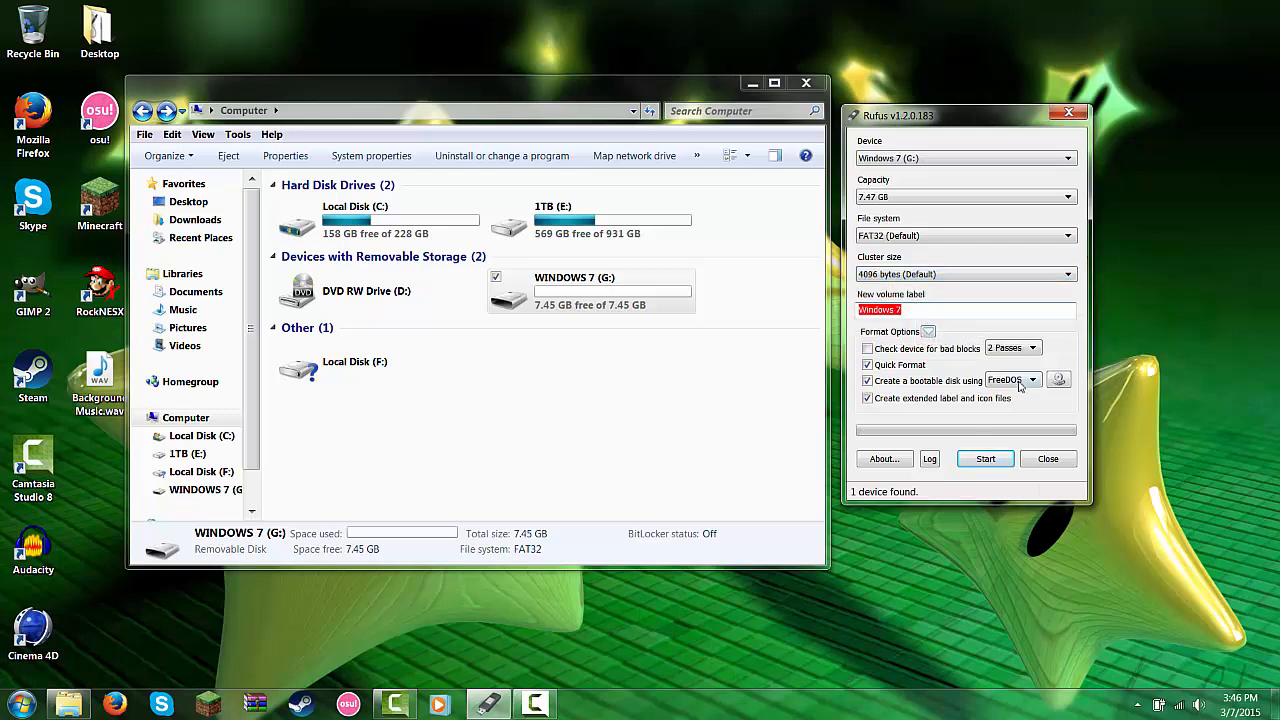
{"action": "left_click", "coordinate": [1013, 379]}
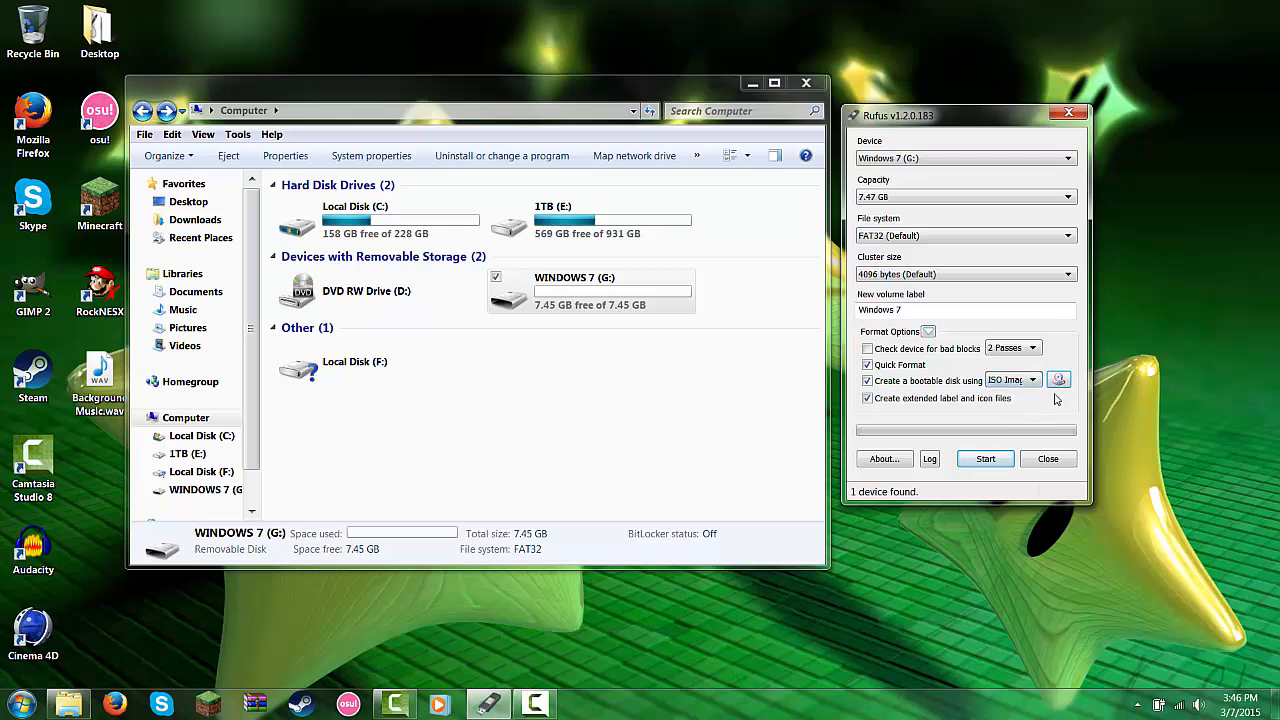
{"action": "left_click", "coordinate": [1058, 380]}
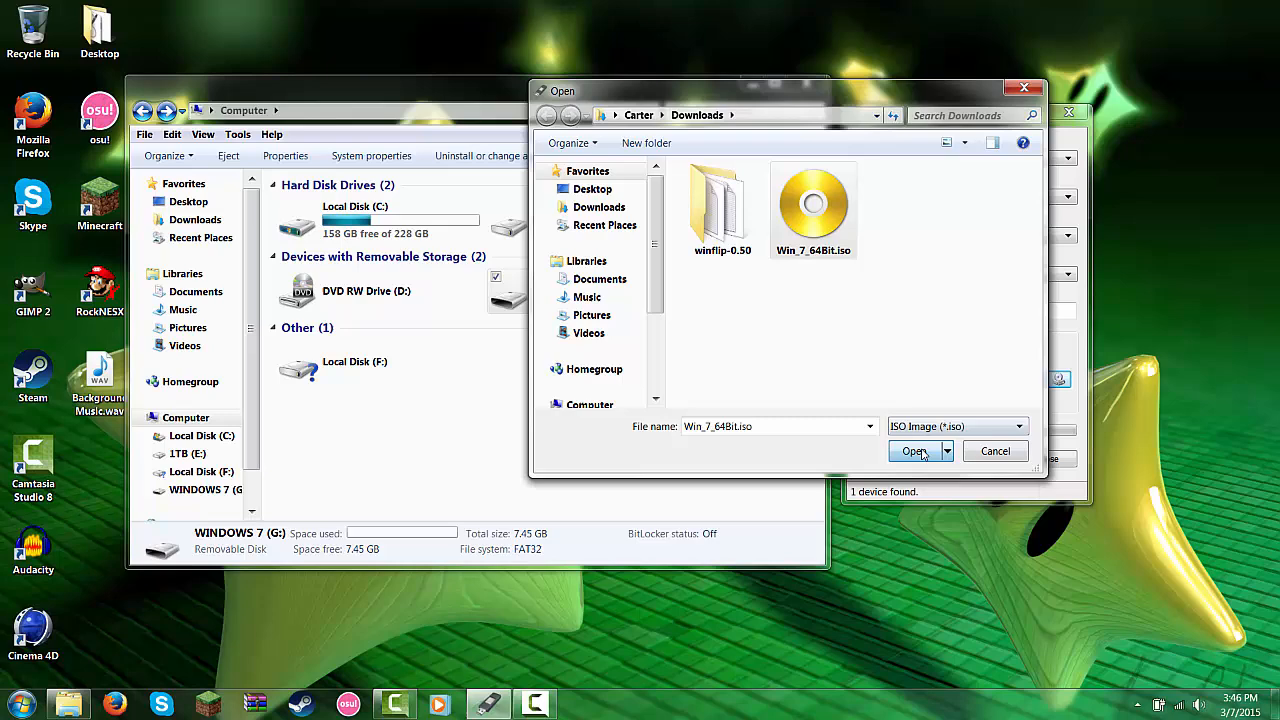
- Load Win_7_64Bit.iso, label the volume 'Windows 7', and start writing to G: after confirming erasure
{"action": "left_click", "coordinate": [913, 451]}
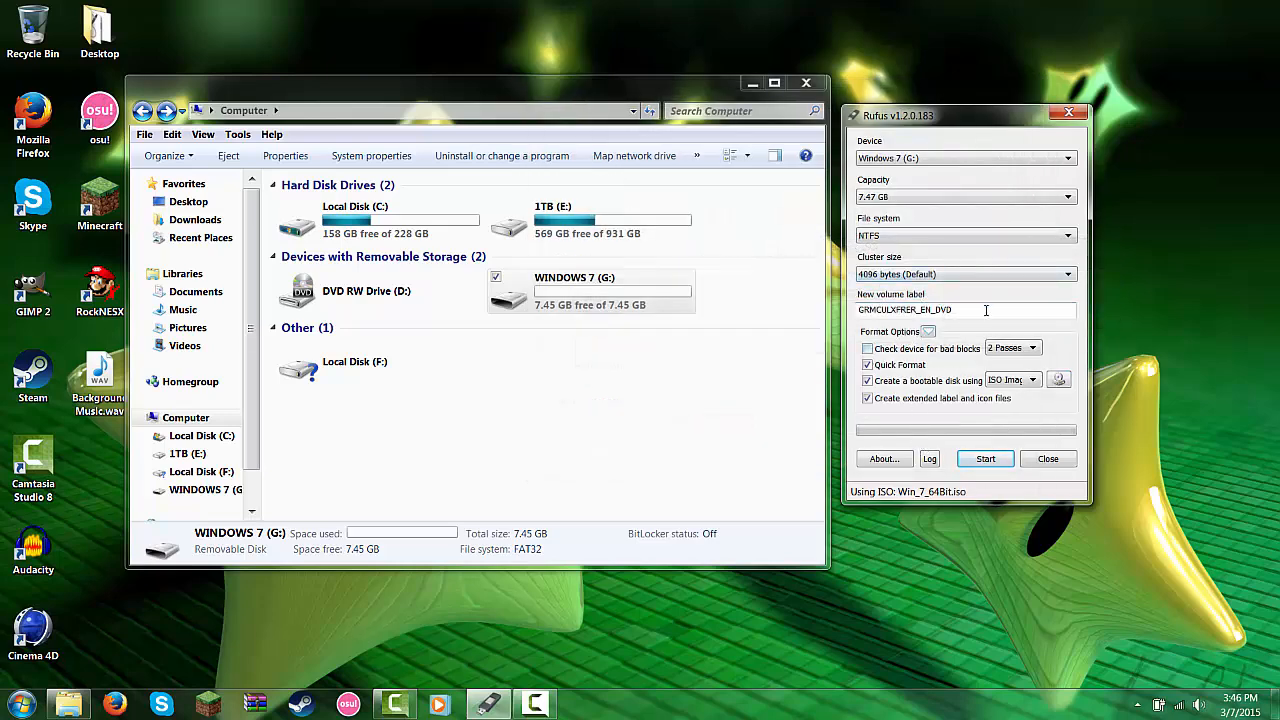
{"action": "triple_click", "coordinate": [965, 309]}
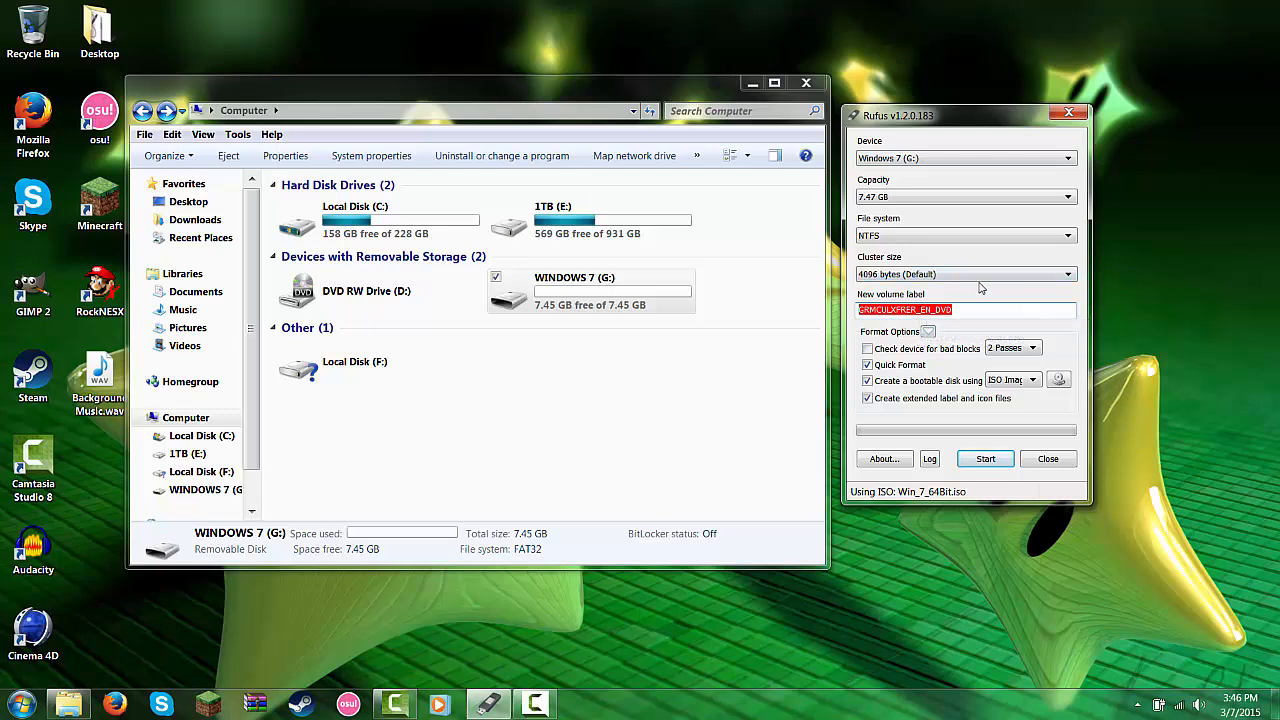
{"action": "type", "text": "Windows 7"}
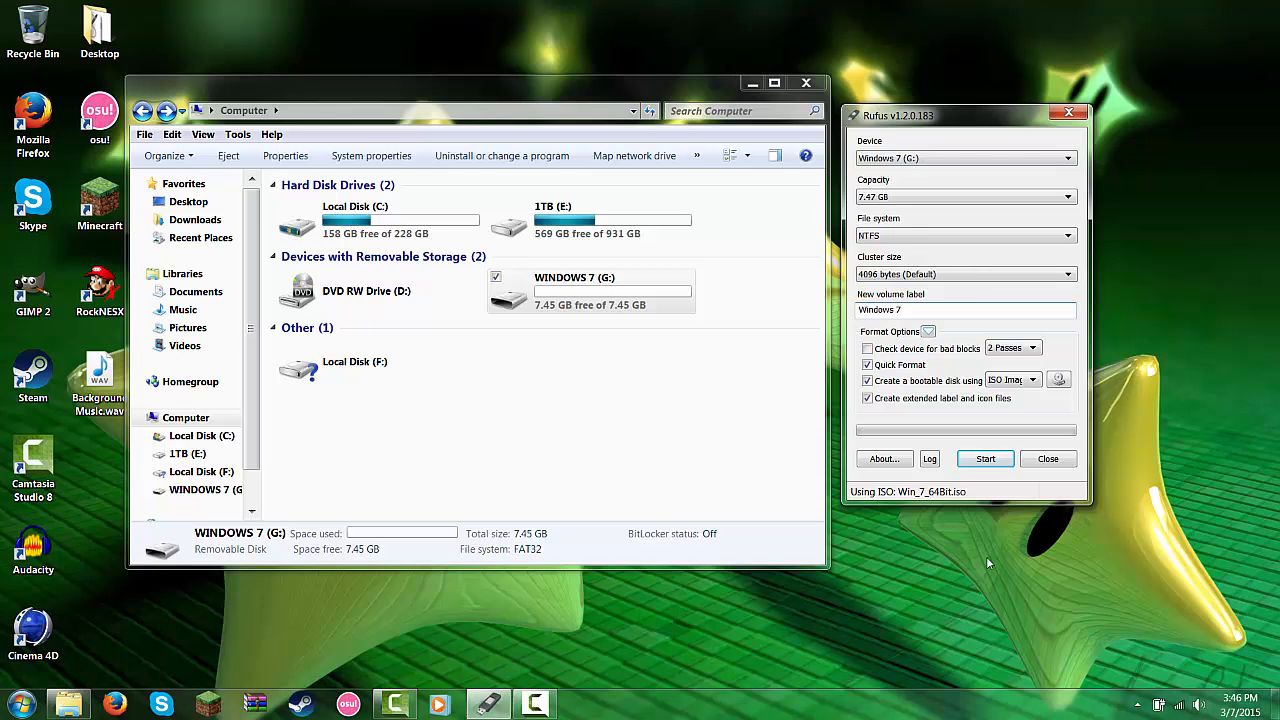
{"action": "left_click", "coordinate": [984, 458]}
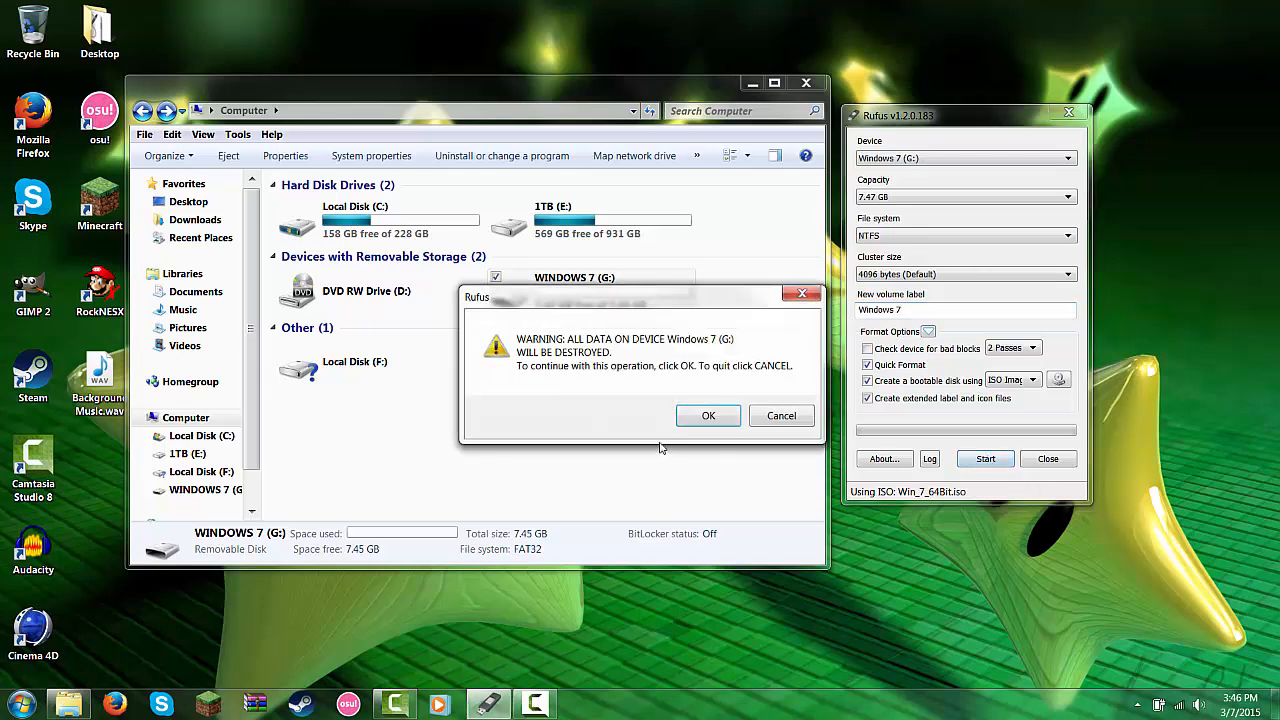
{"action": "left_click", "coordinate": [708, 415]}
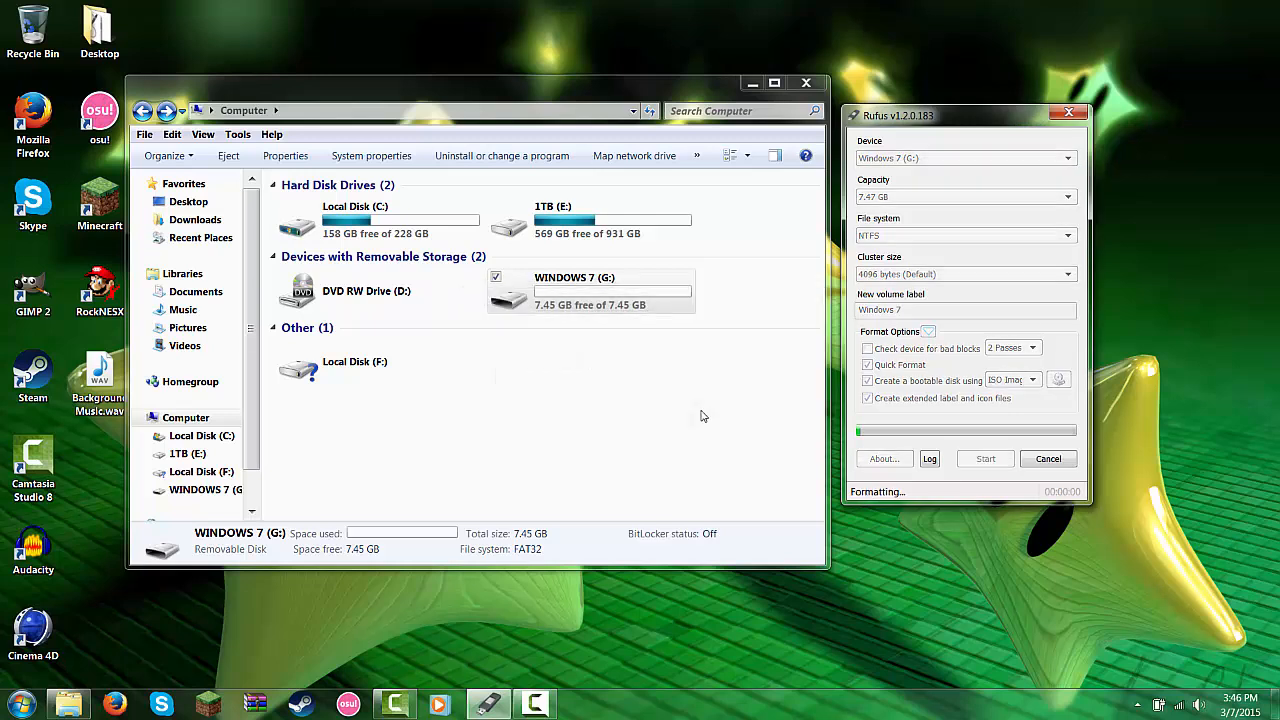
- Let Rufus keep formatting and copying the Windows 7 files to G: until it completes
{"action": "left_click", "coordinate": [984, 458]}
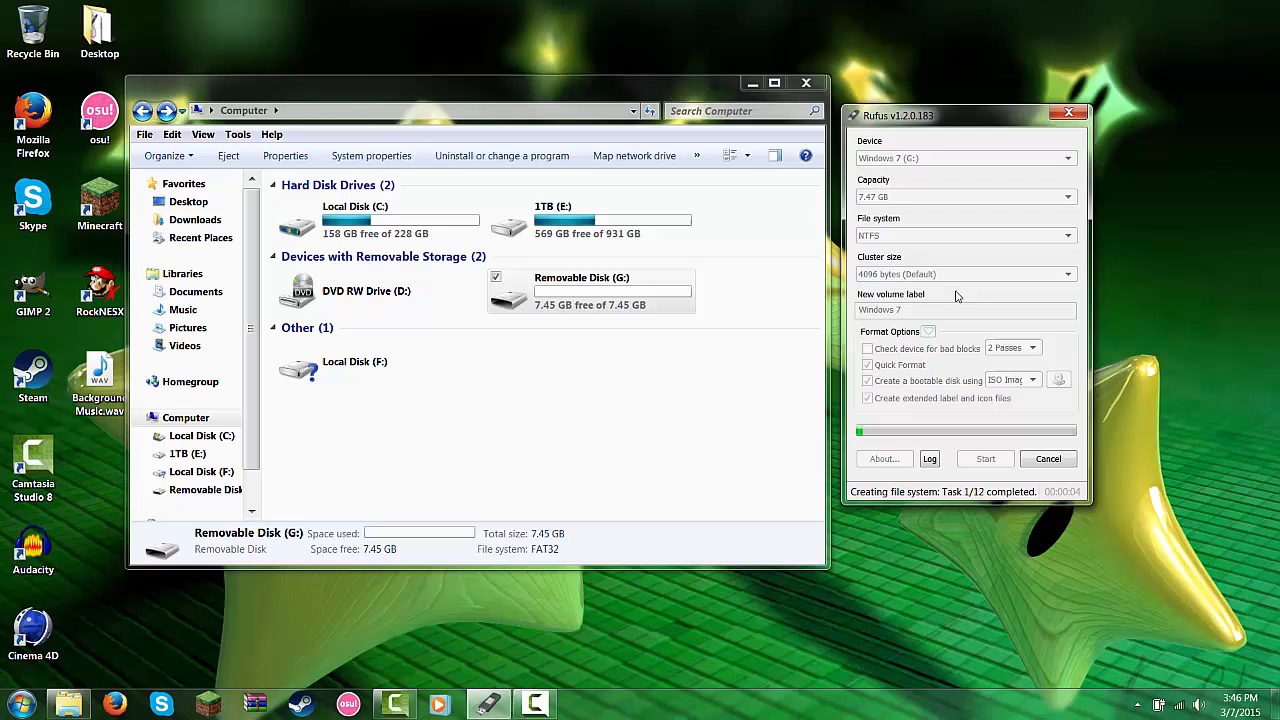
{"action": "mouse_move", "coordinate": [1226, 286]}
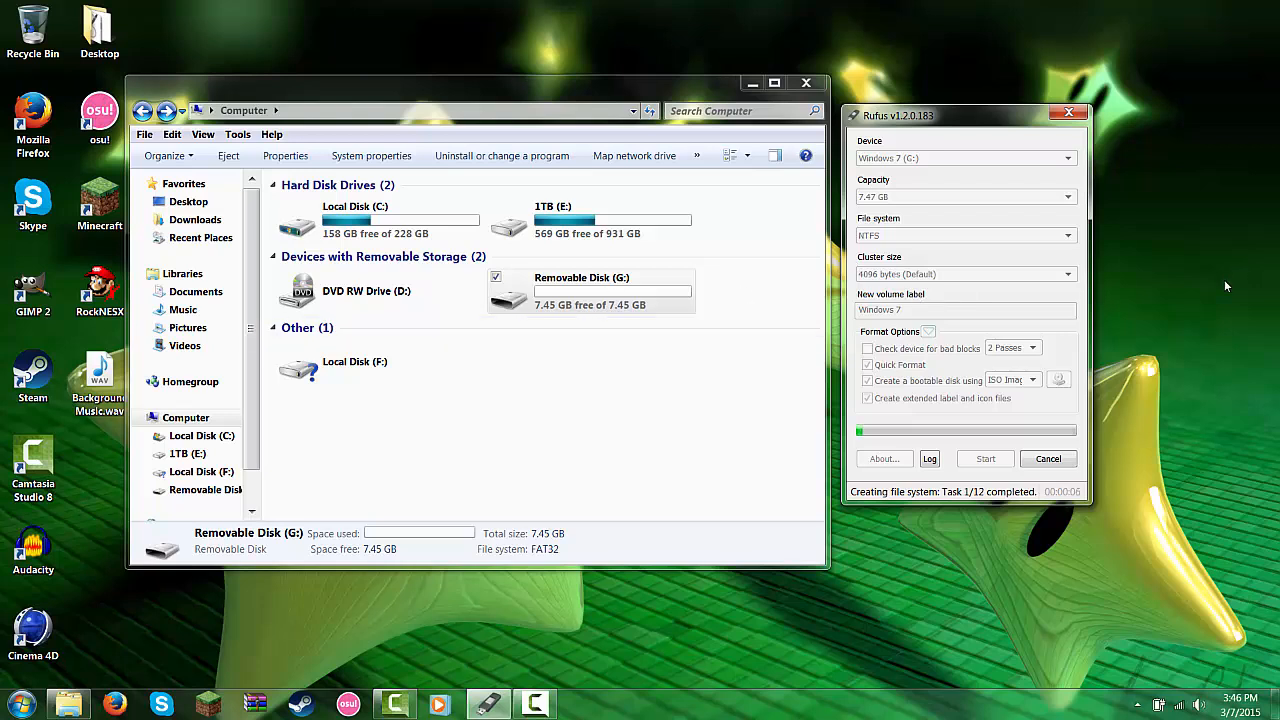
{"action": "mouse_move", "coordinate": [1173, 311]}
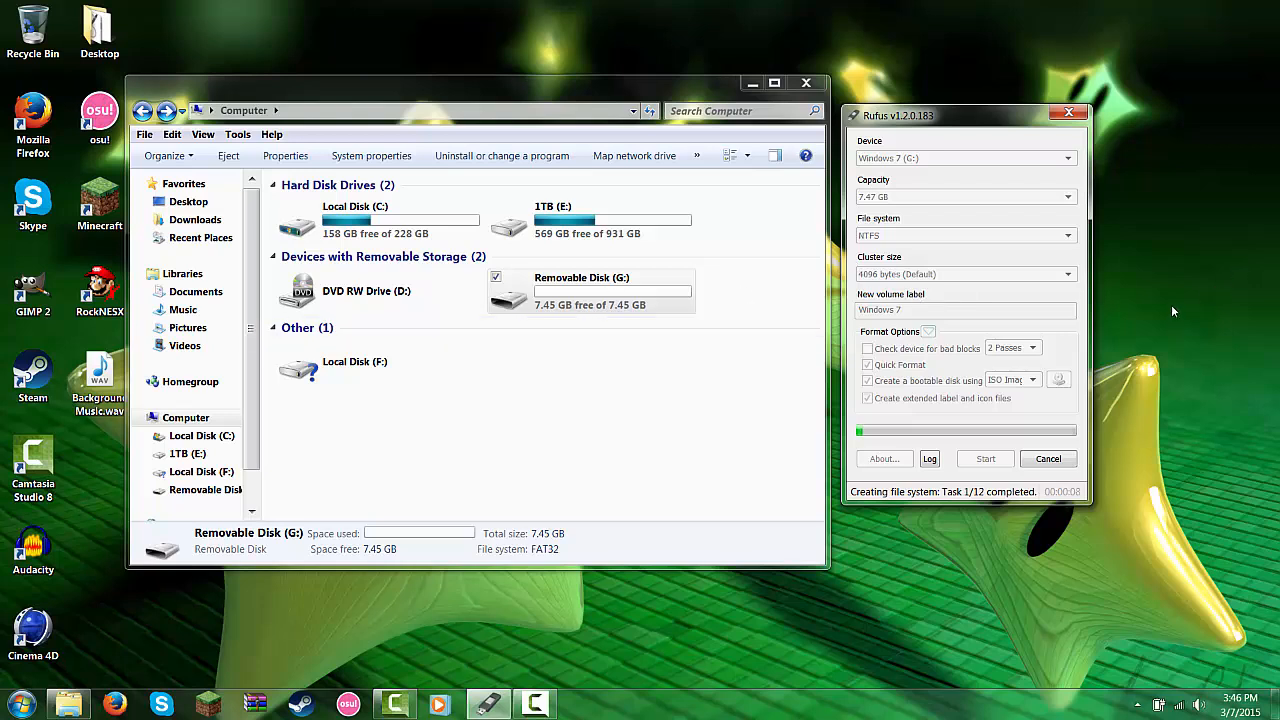
{"action": "mouse_move", "coordinate": [689, 352]}
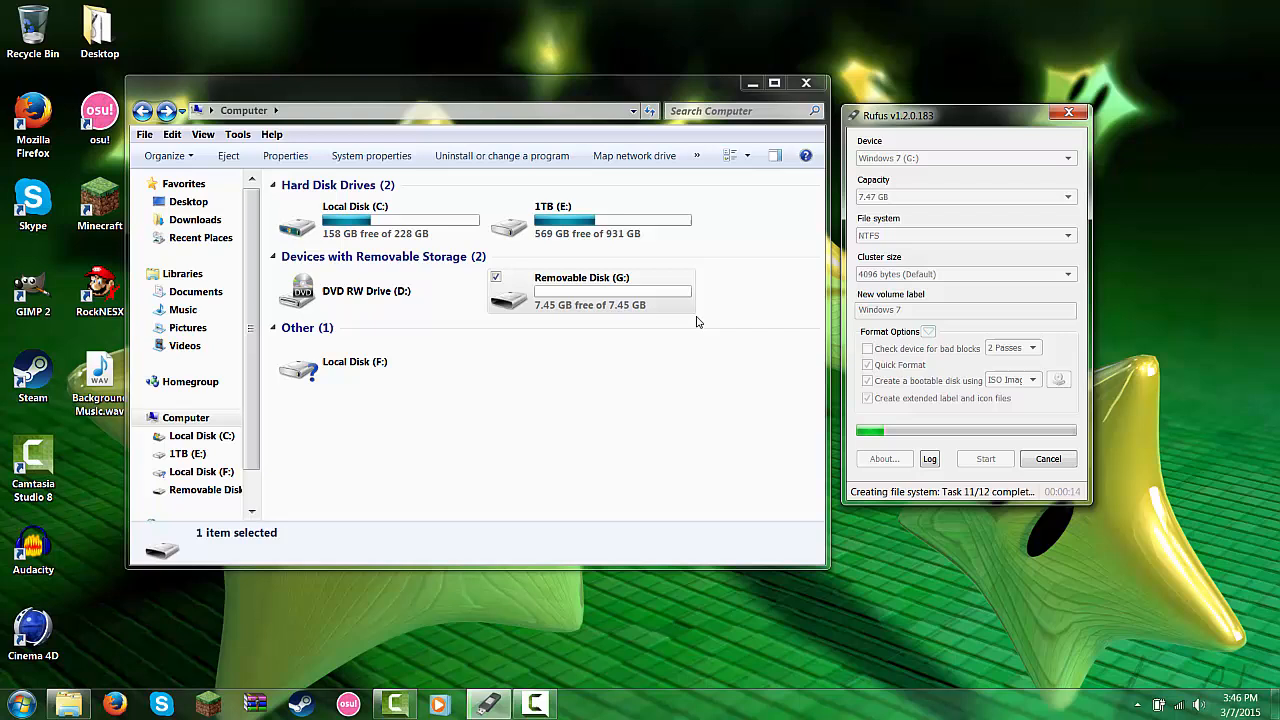
{"action": "mouse_move", "coordinate": [474, 497]}
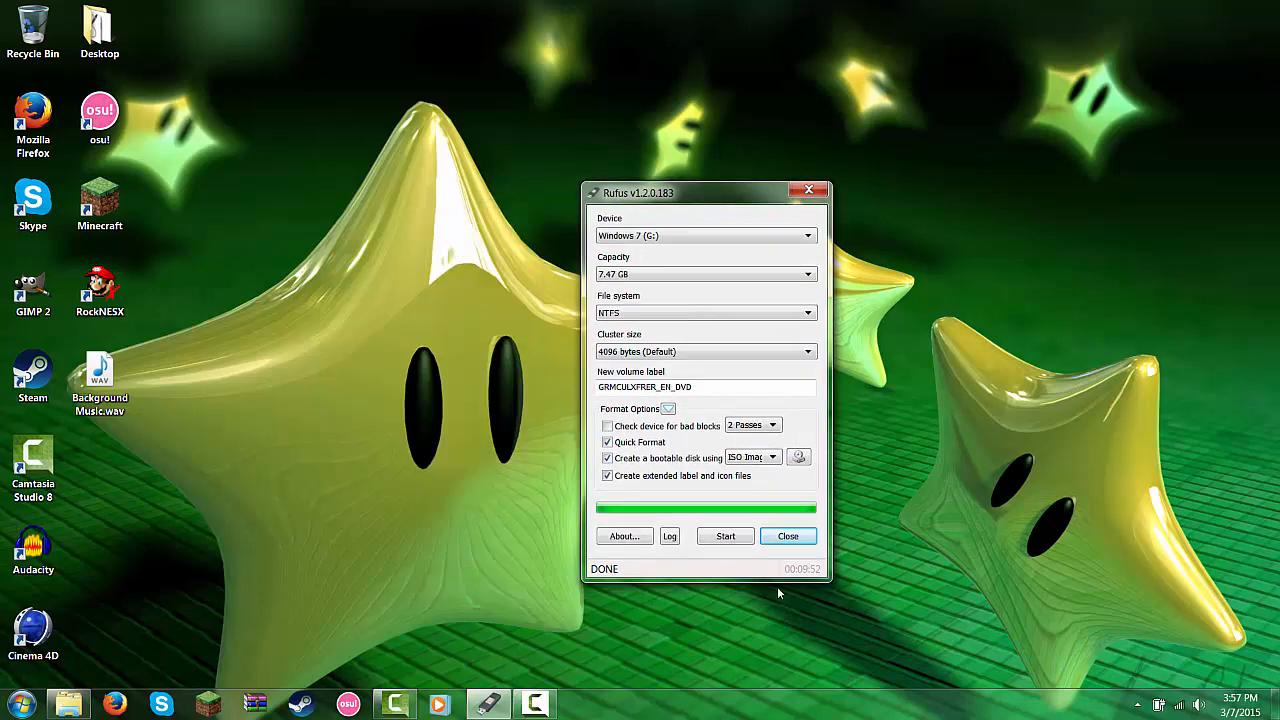
{"action": "mouse_move", "coordinate": [613, 571]}
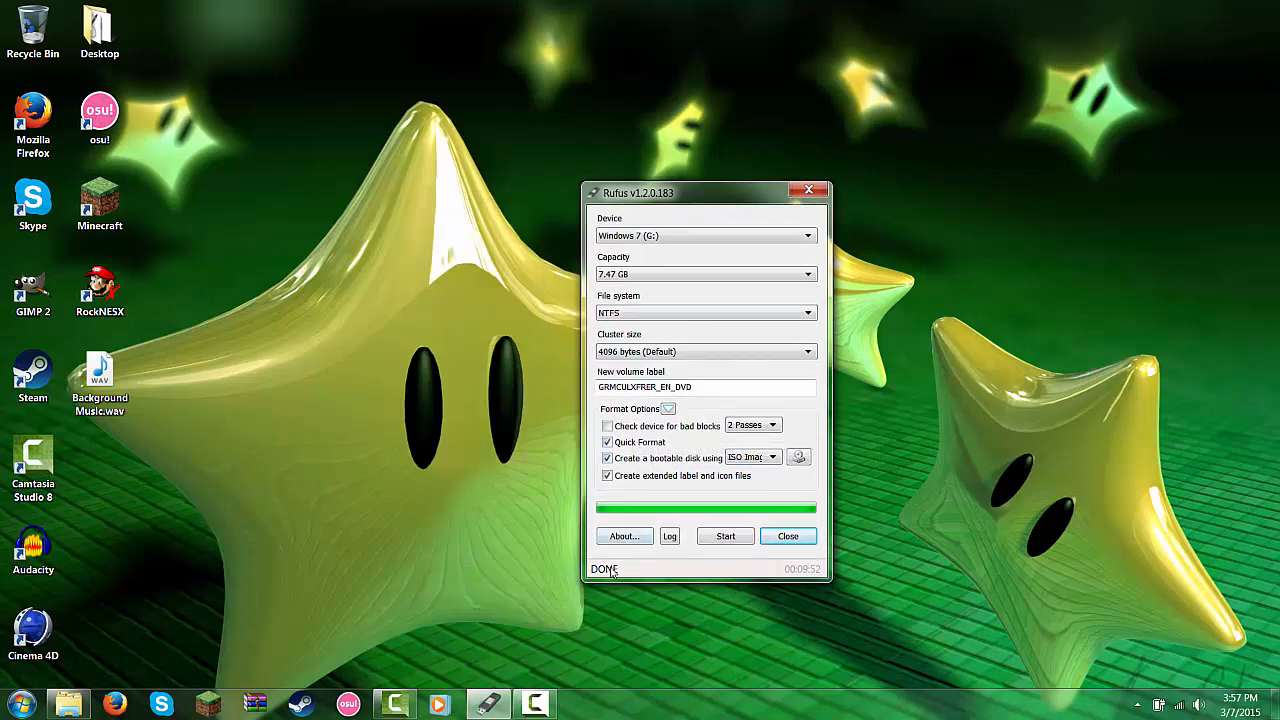
- Close Rufus, cancel the G: Format dialog, and eject the Windows 7 (G:) drive
{"action": "left_click", "coordinate": [788, 536]}
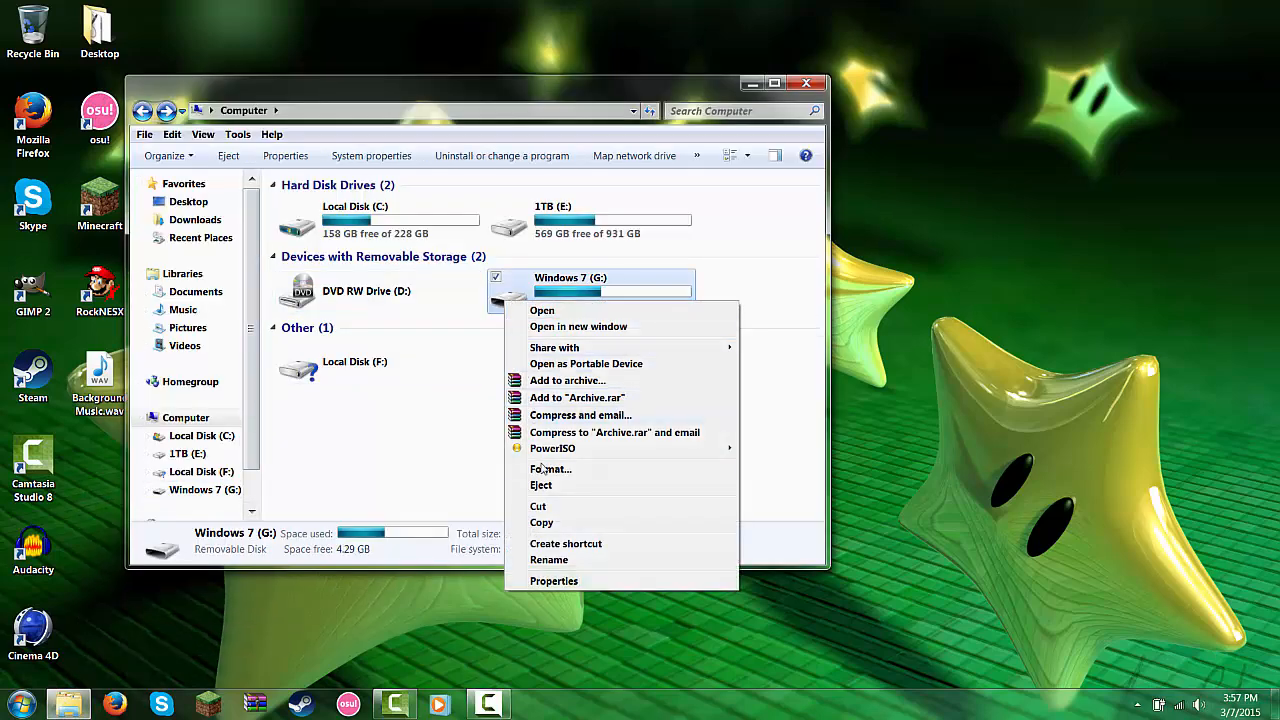
{"action": "left_click", "coordinate": [550, 468]}
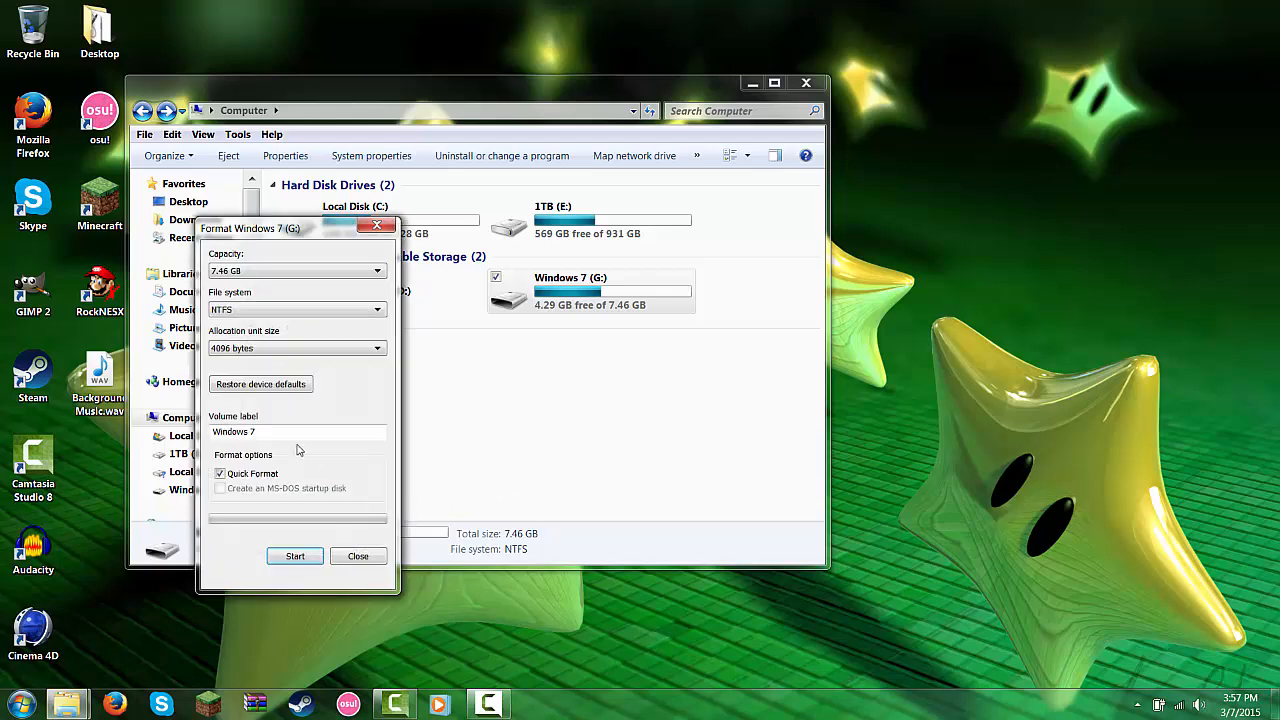
{"action": "left_click", "coordinate": [357, 556]}
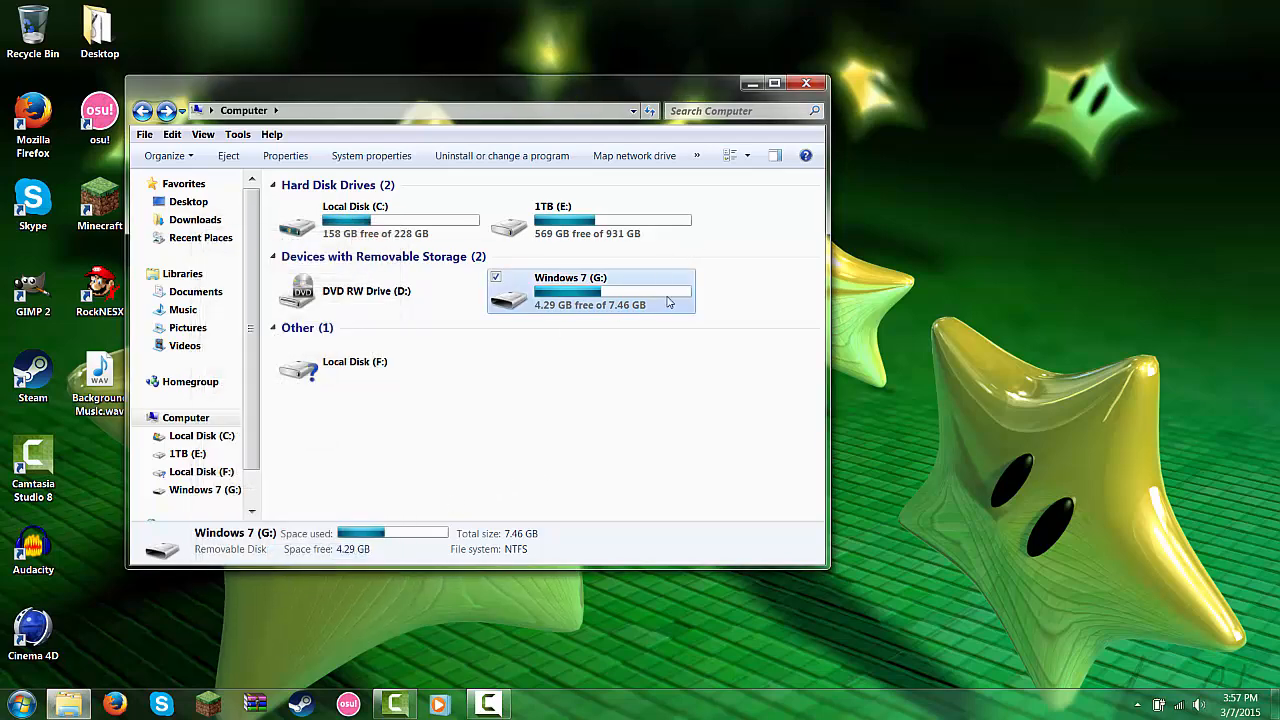
{"action": "right_click", "coordinate": [590, 290]}
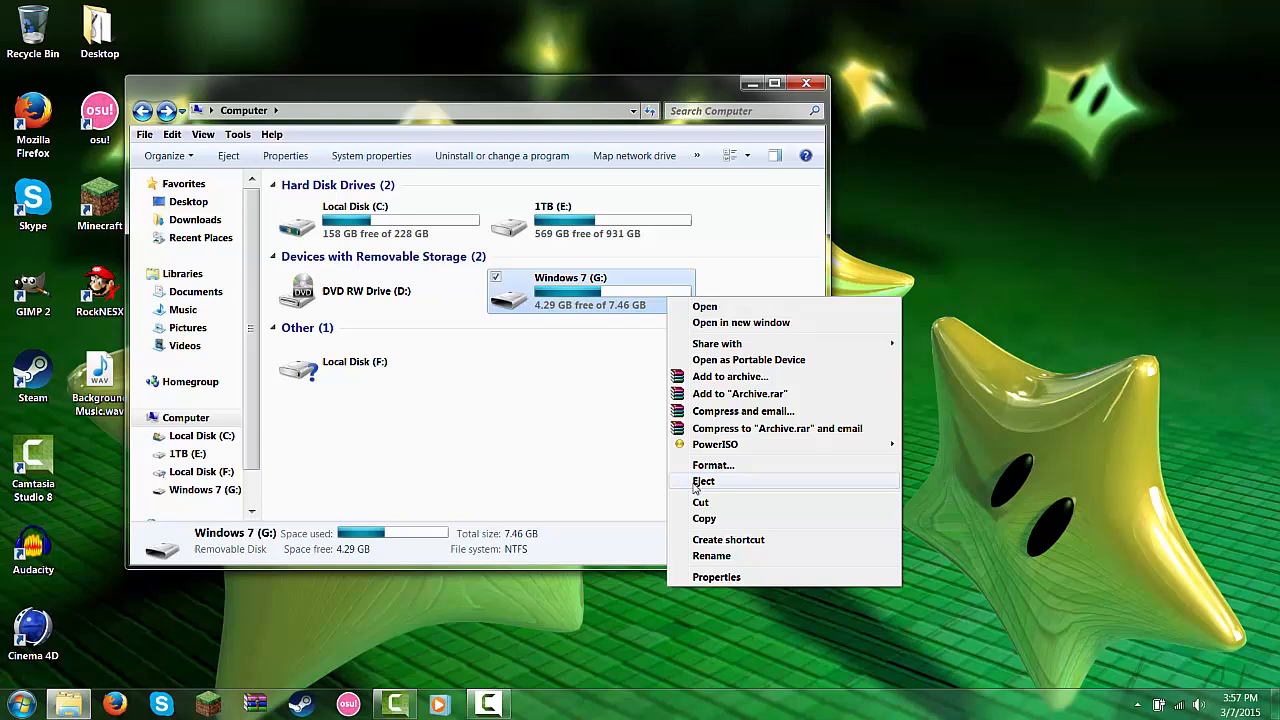
{"action": "left_click", "coordinate": [703, 481]}
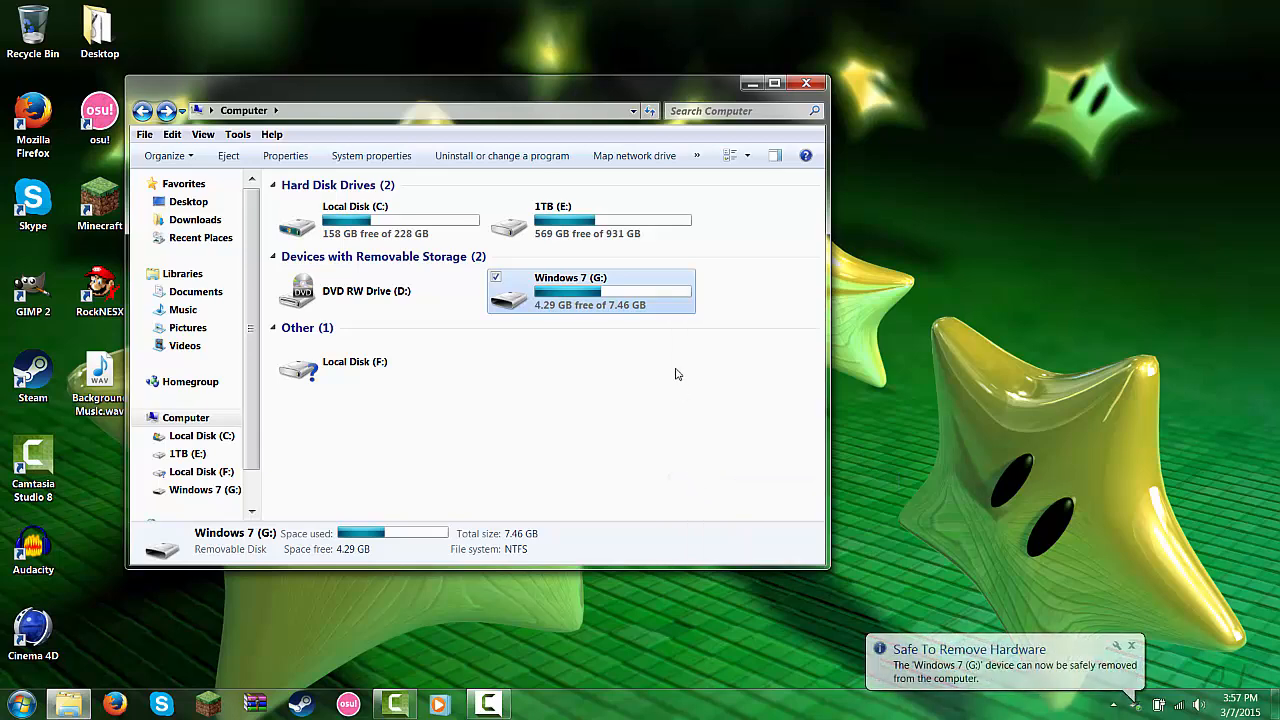